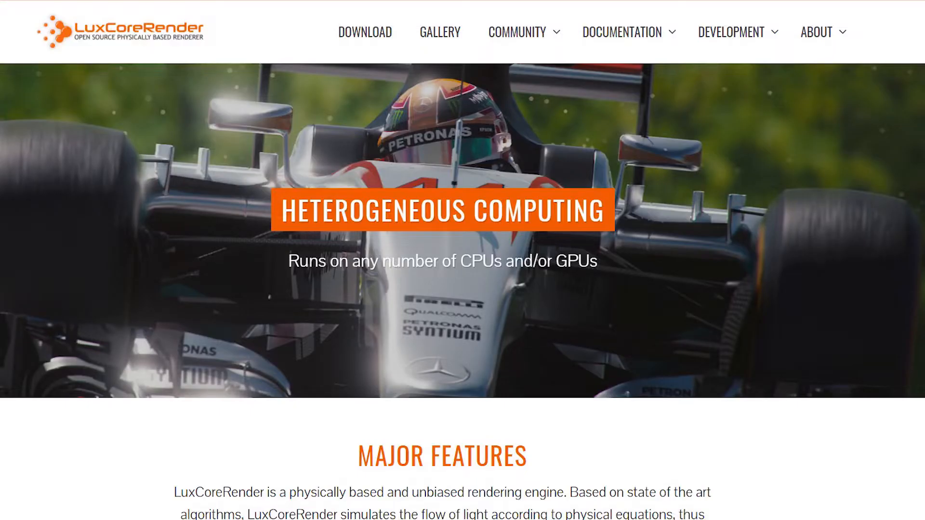
Step: Switch to the icosphere test scene rendered with Cycles GPU path tracing at 64 samples
scroll(down, 3)
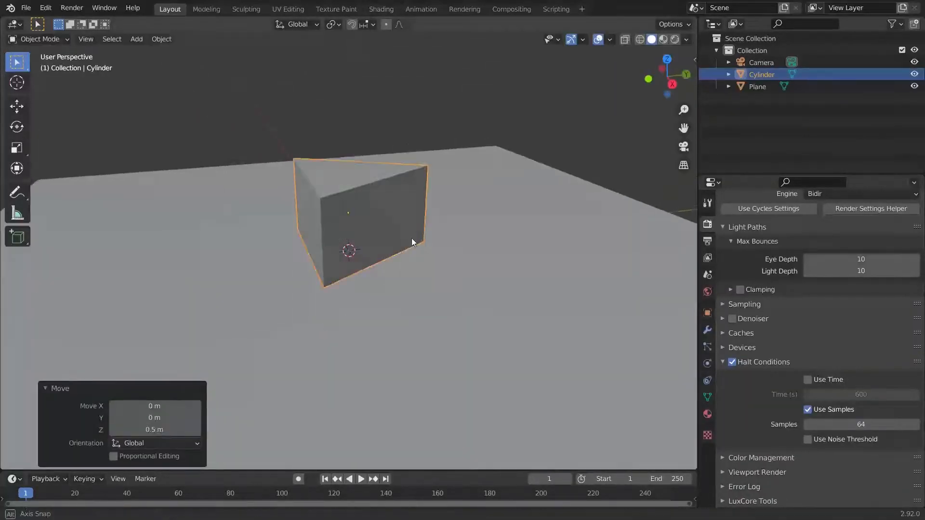
click(381, 9)
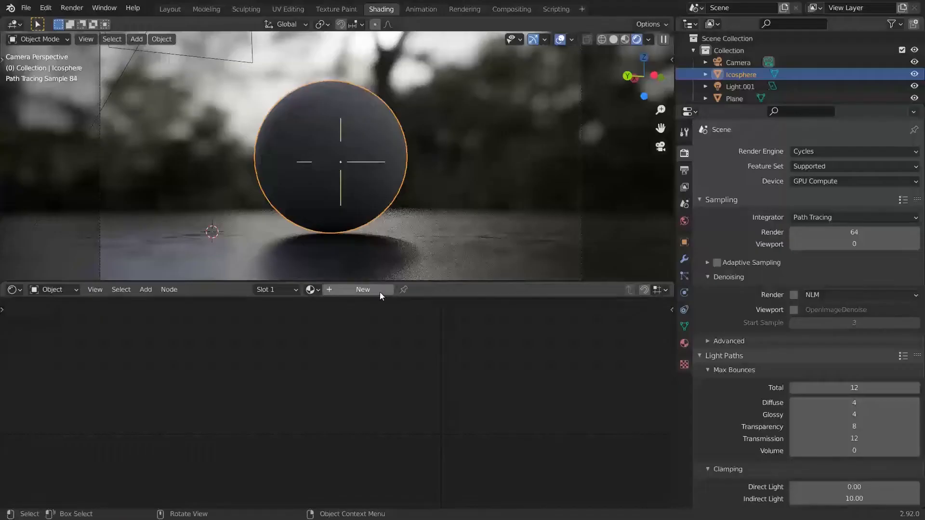
Step: Create a new material on the icosphere to be named glass
click(362, 289)
text(glass)
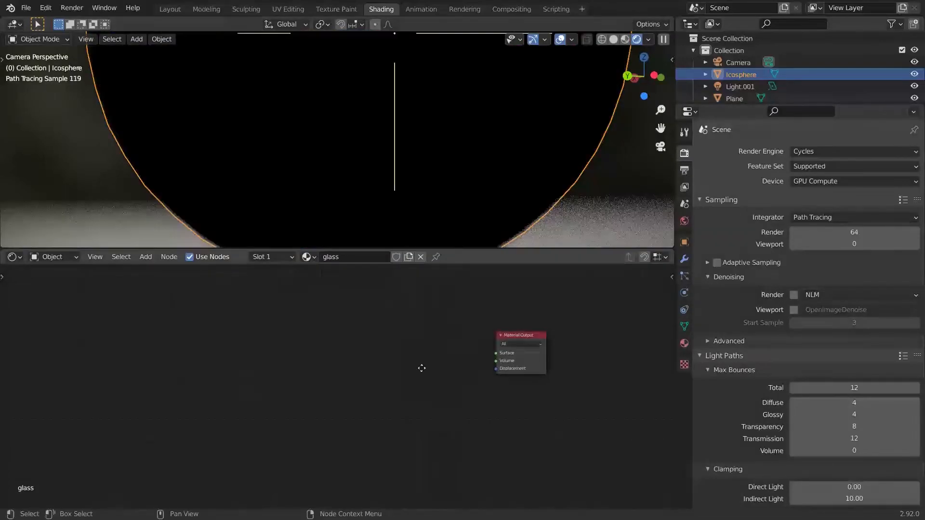
Step: Add a Refraction BSDF node and a Value node to the glass material via search
text(refr)
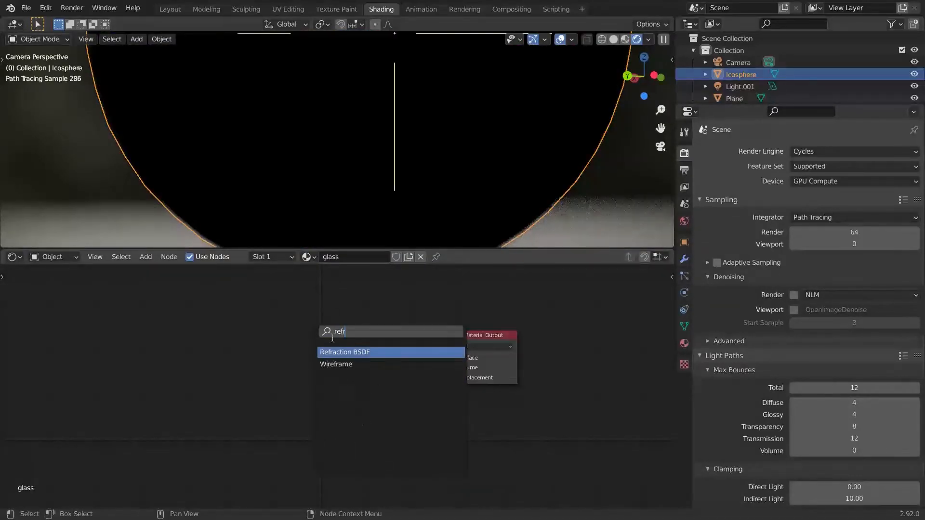
click(345, 352)
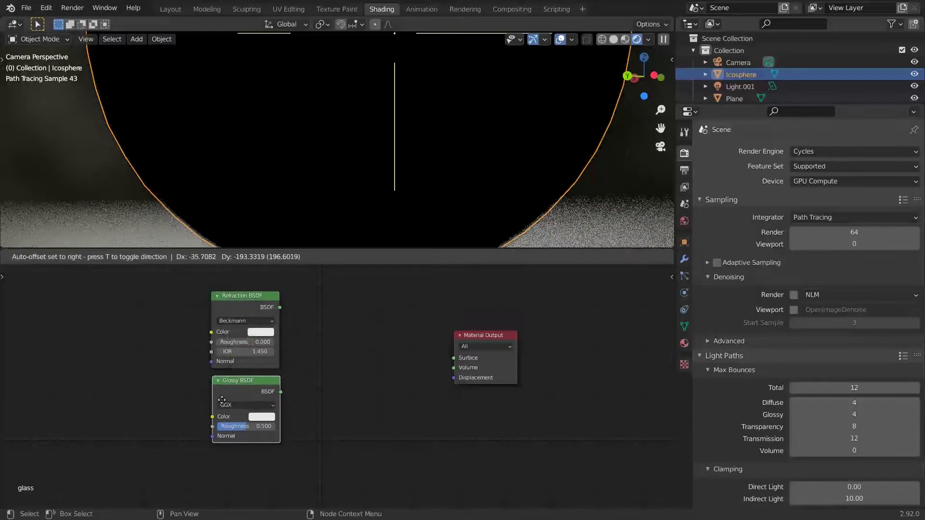
text(valu)
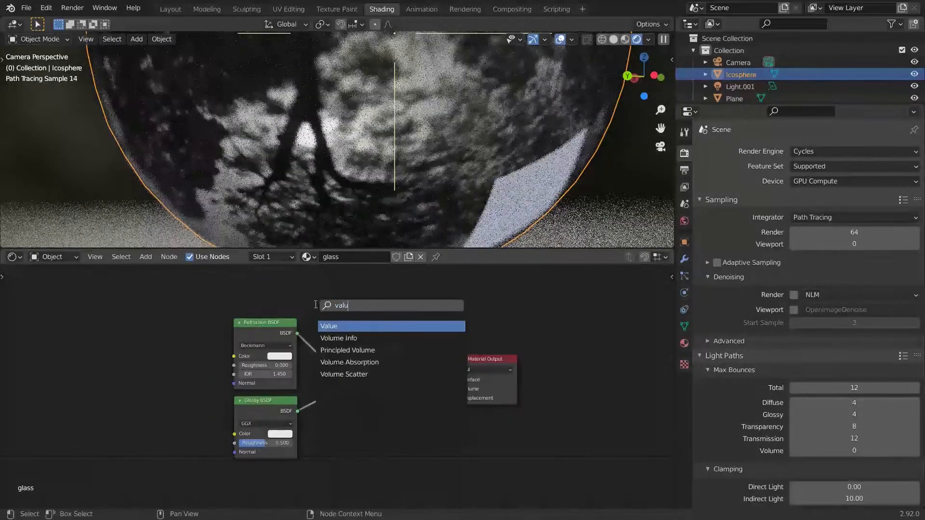
click(328, 326)
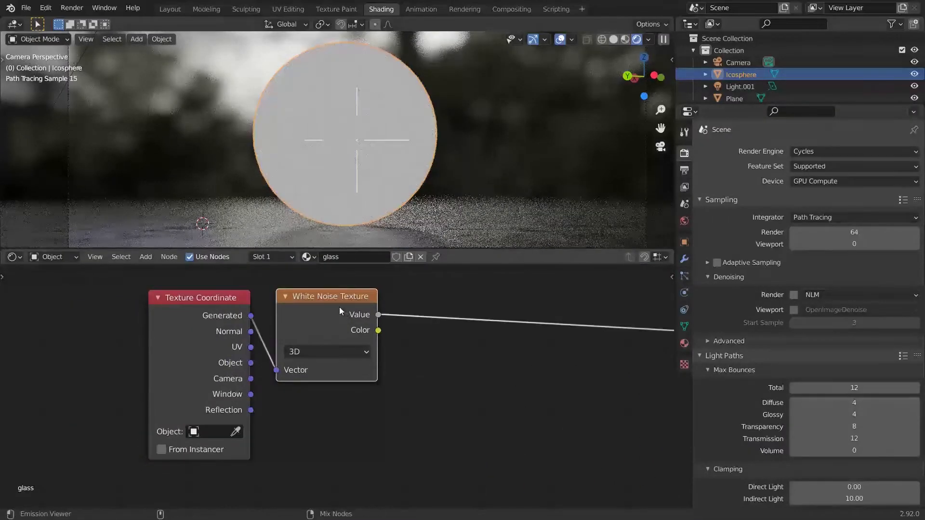
Step: Wire the Generated coordinates into the White Noise Texture's Vector input
drag(354, 141, 466, 171)
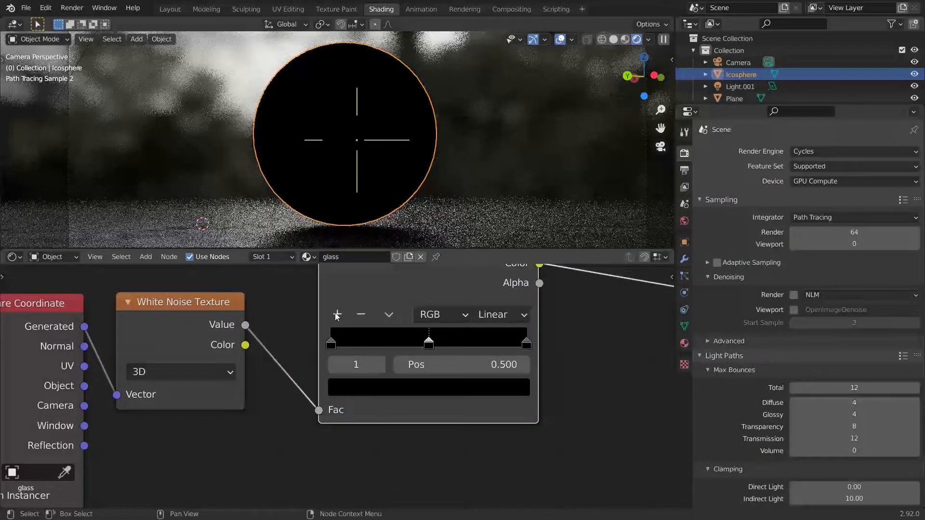
Step: Set the new middle ramp stop to green and select the red start stop
click(428, 387)
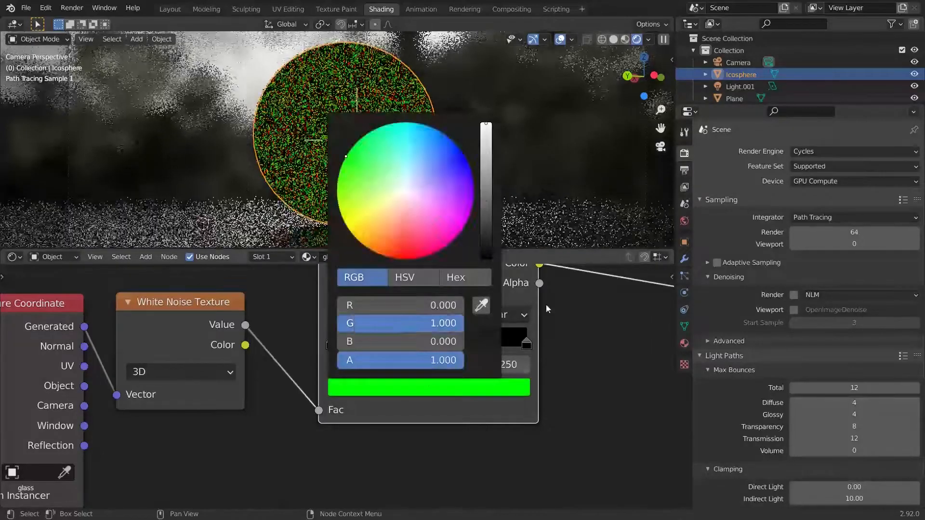
click(388, 314)
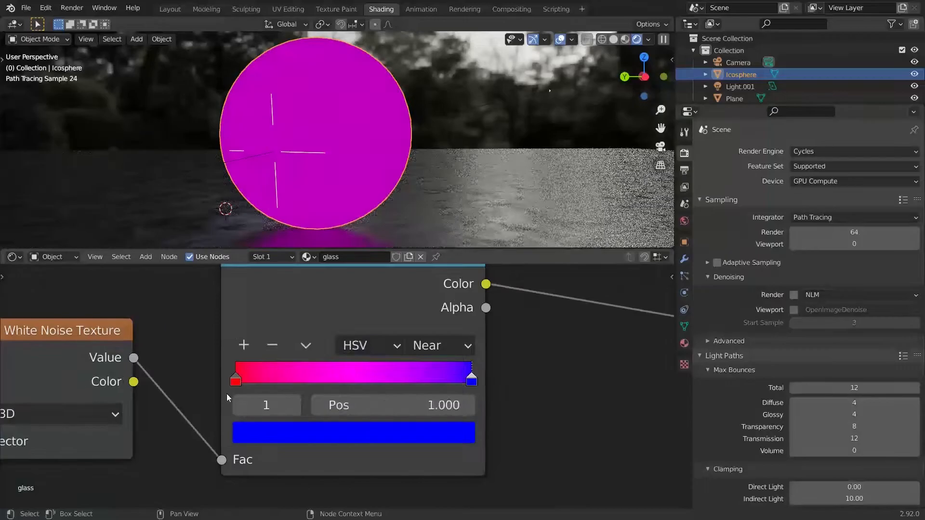
click(440, 346)
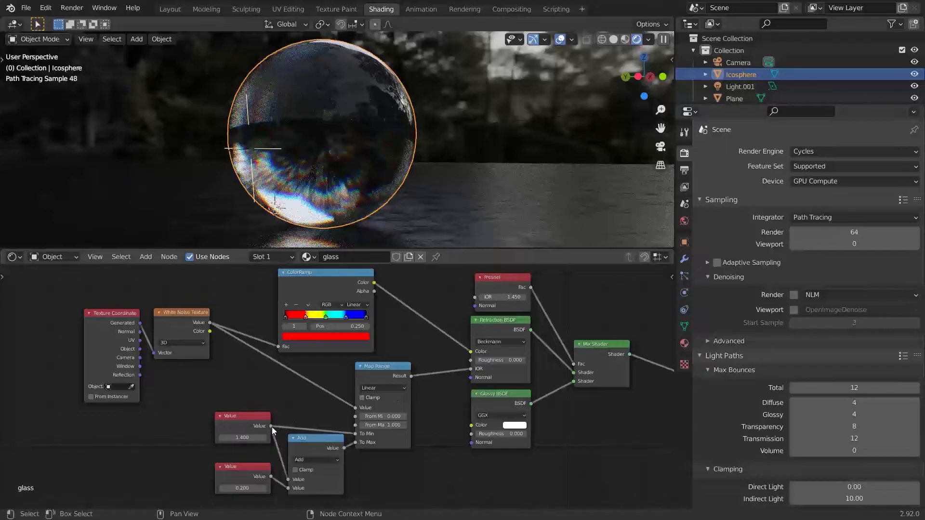
Step: Link the 1.45 Value node into the Map Range node for the IOR spread
drag(275, 425, 464, 306)
text(mix)
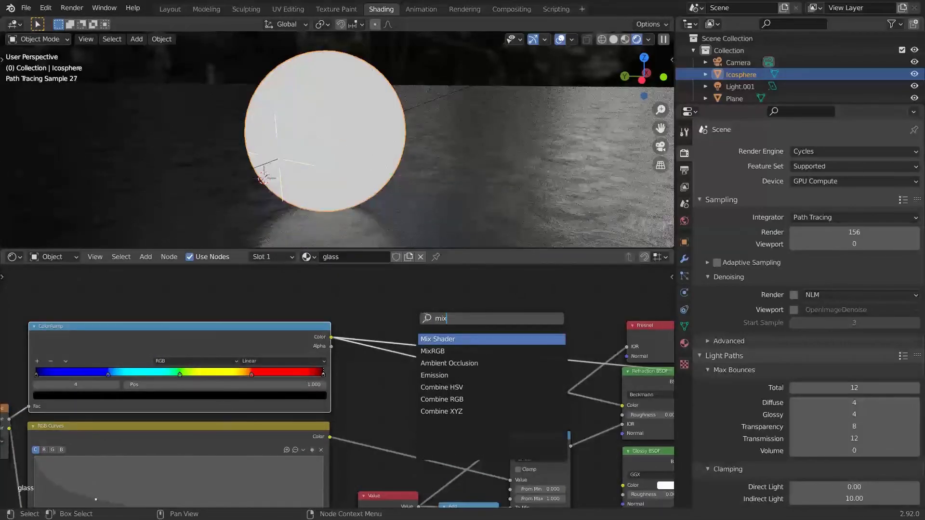
Step: Add a MixRGB node in Multiply mode with an orange Color2 tint
click(432, 350)
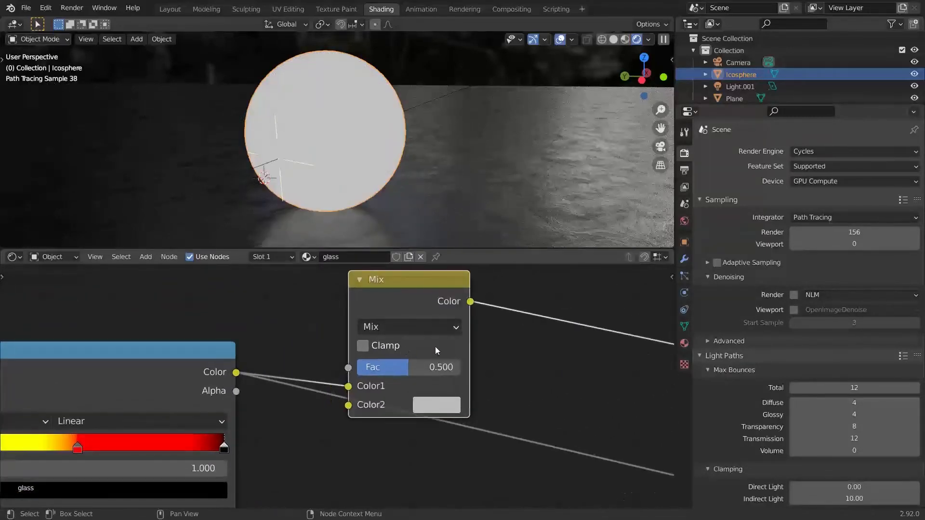
click(406, 327)
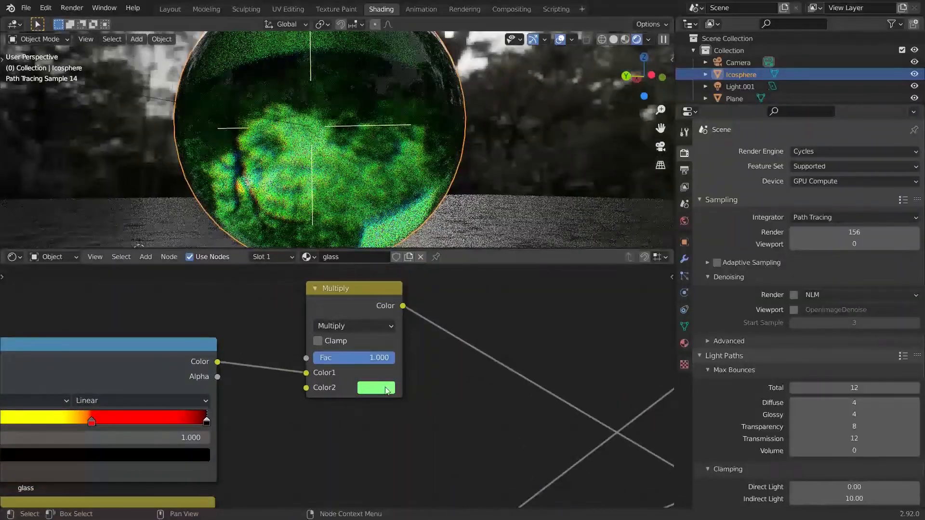
click(376, 387)
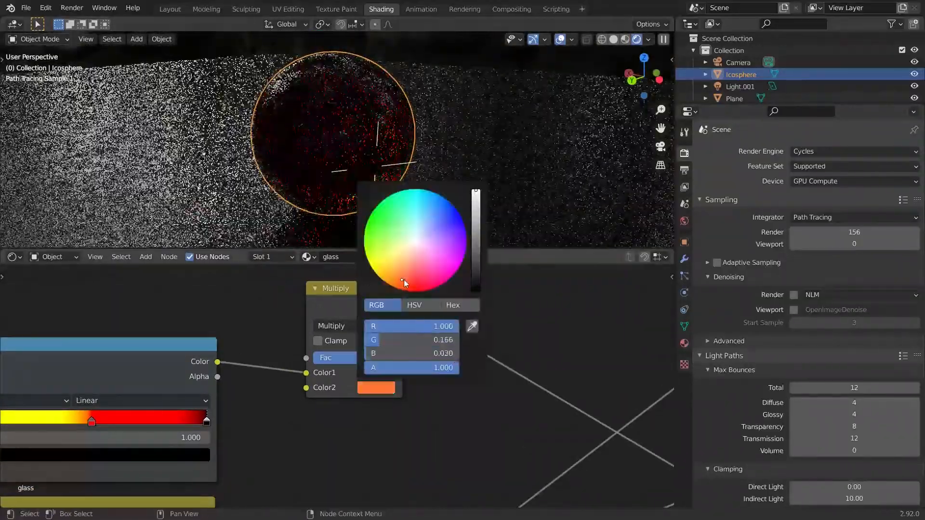